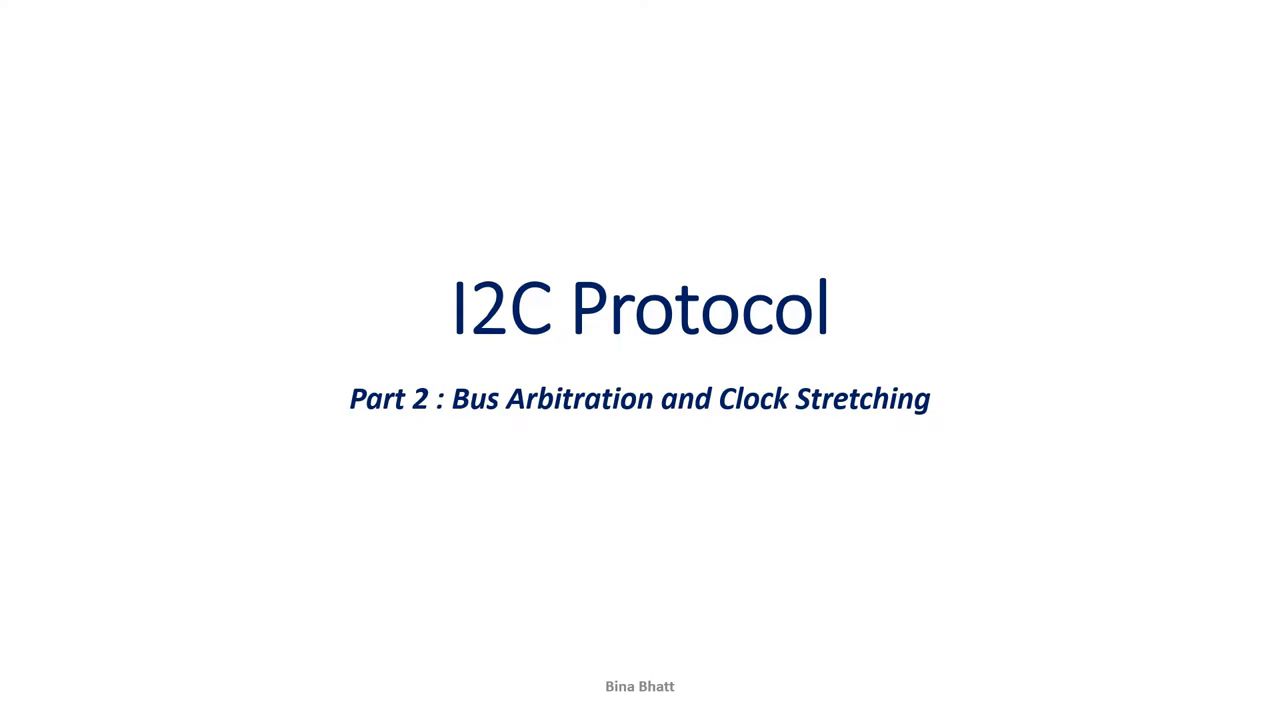
key("Right")
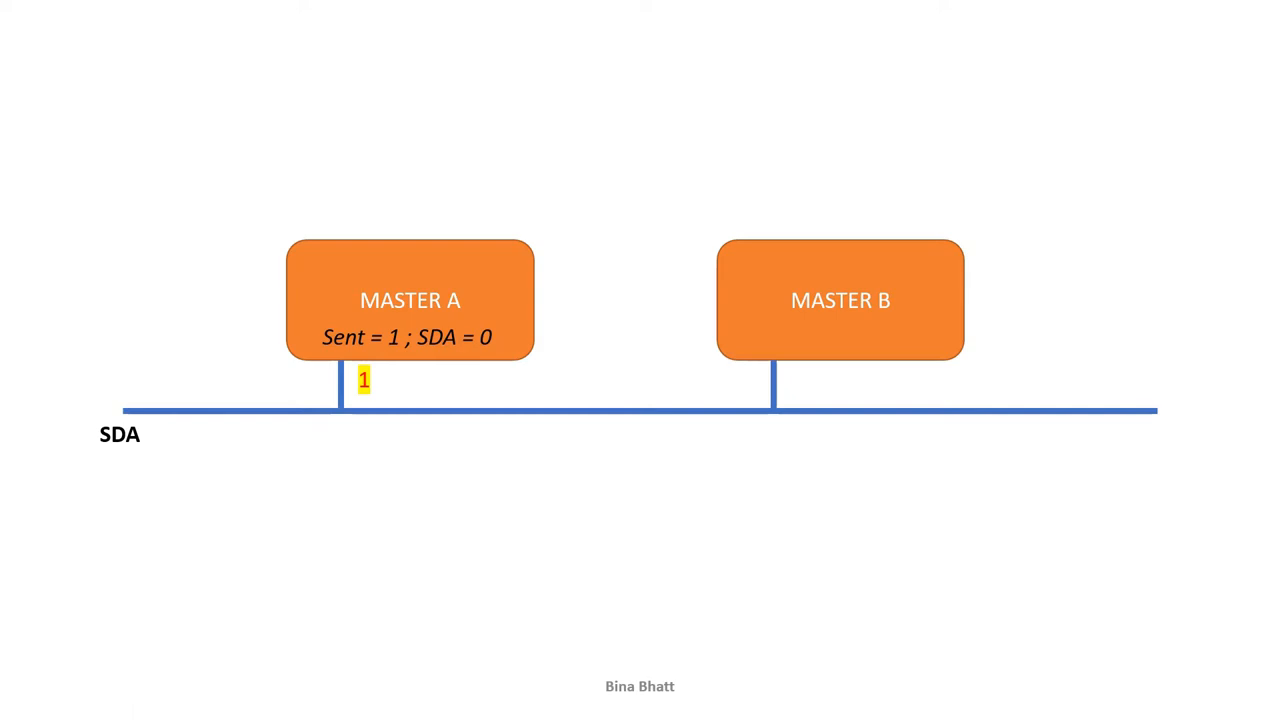
mouse_move(403, 228)
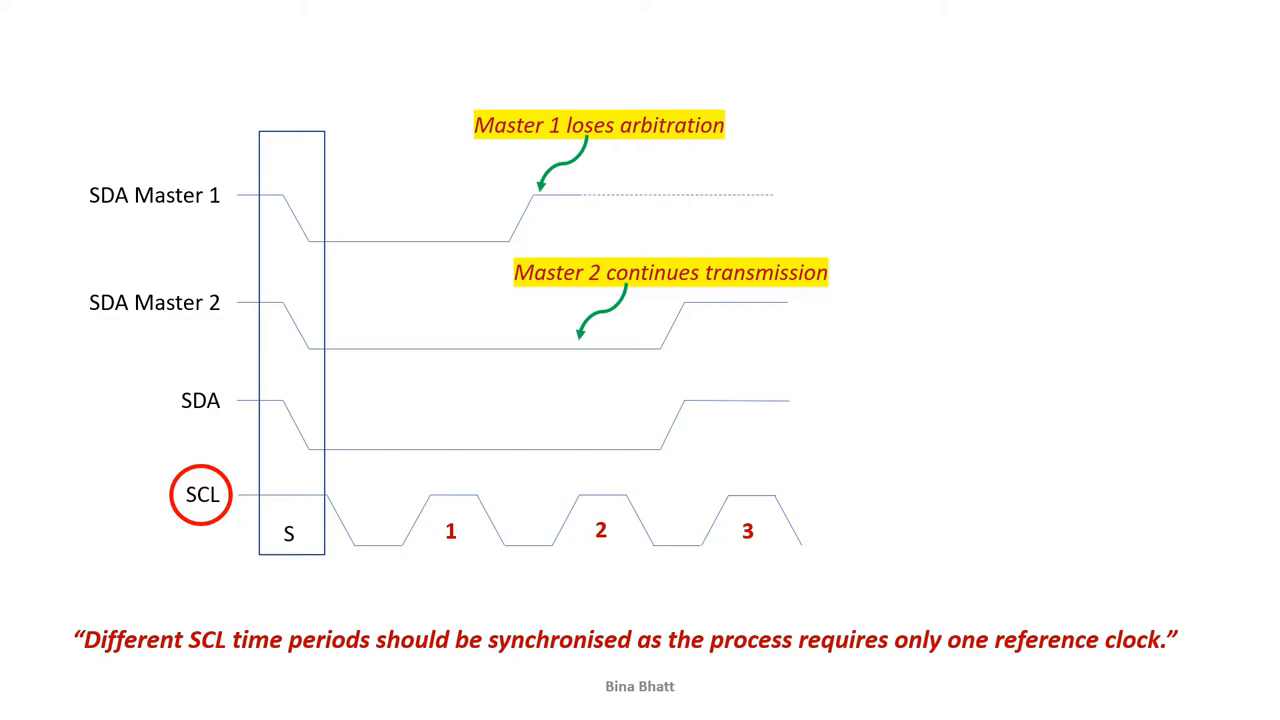
key("Right")
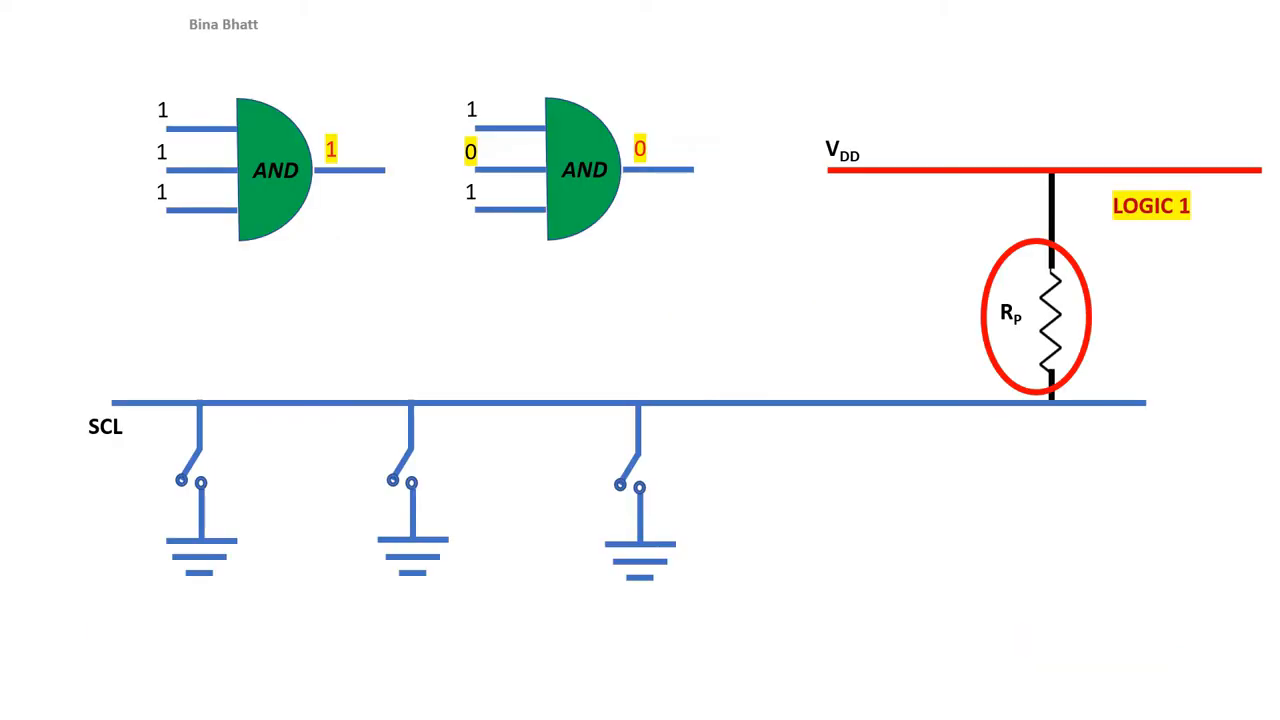